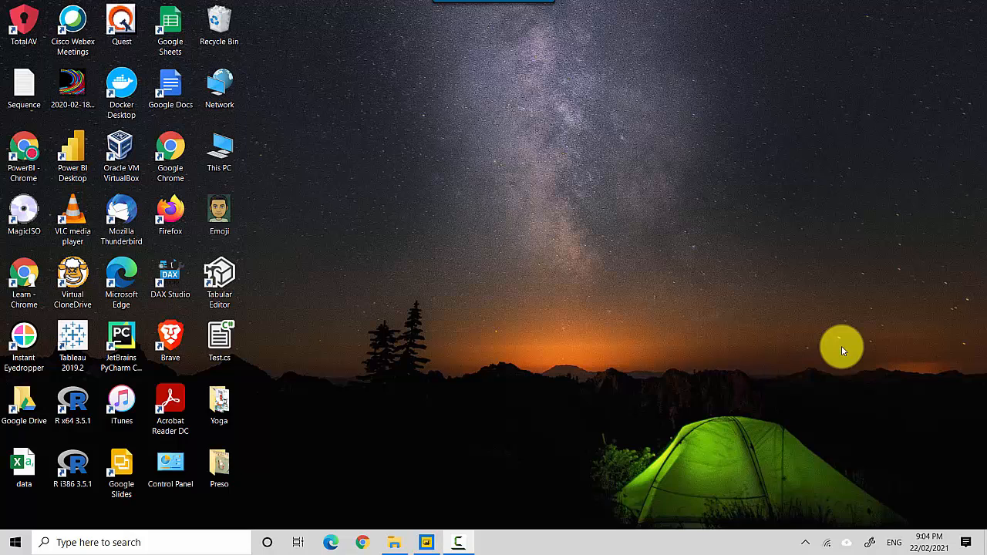
mouse_move(547, 469)
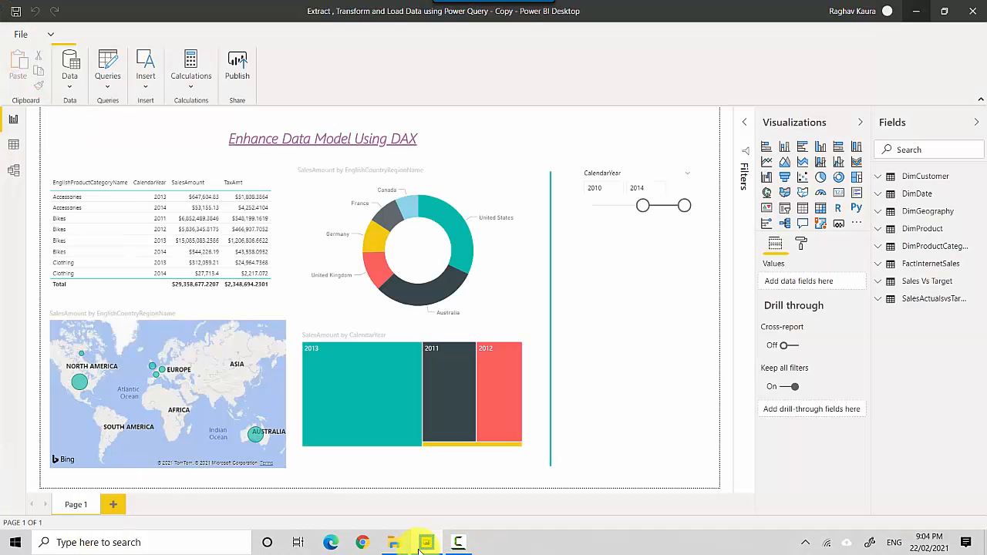
Step: Expand the Home ribbon to show the full set of commands
click(64, 34)
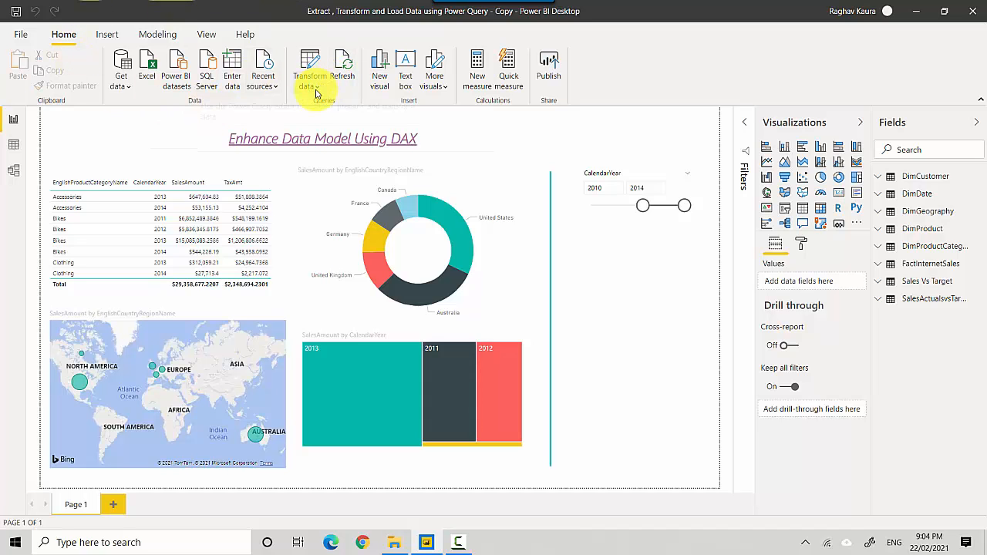
Step: Launch Transform data and select the DimProduct query in the Queries pane
click(310, 70)
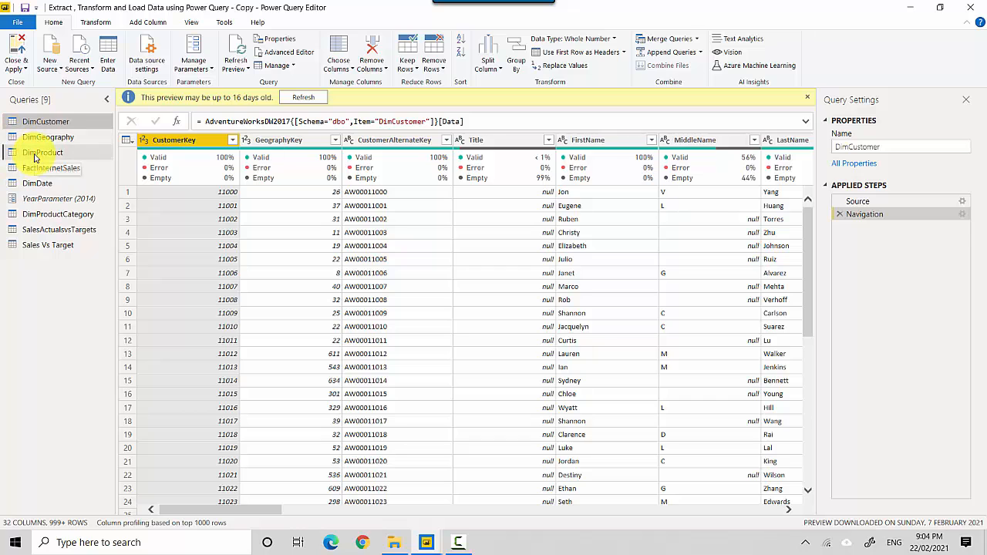
click(44, 153)
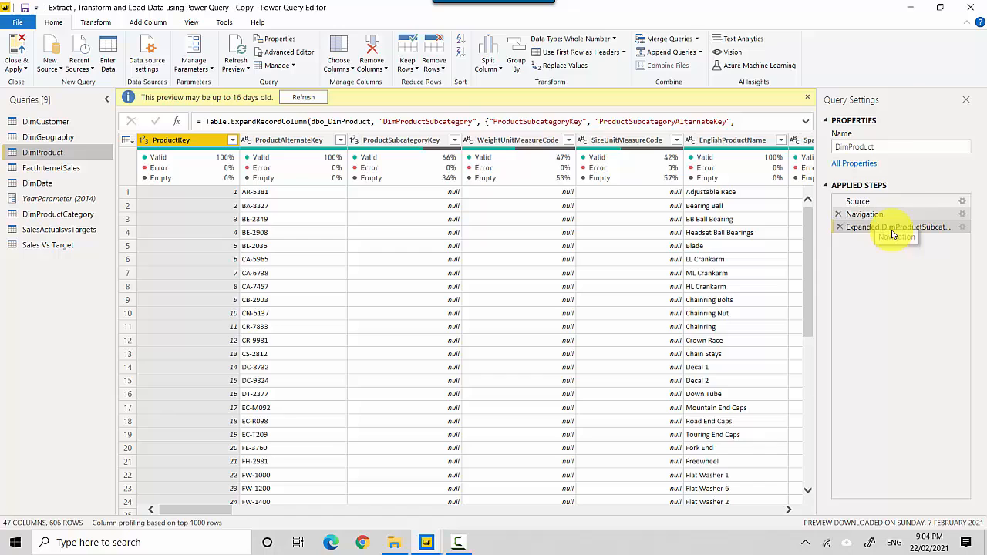
mouse_move(910, 204)
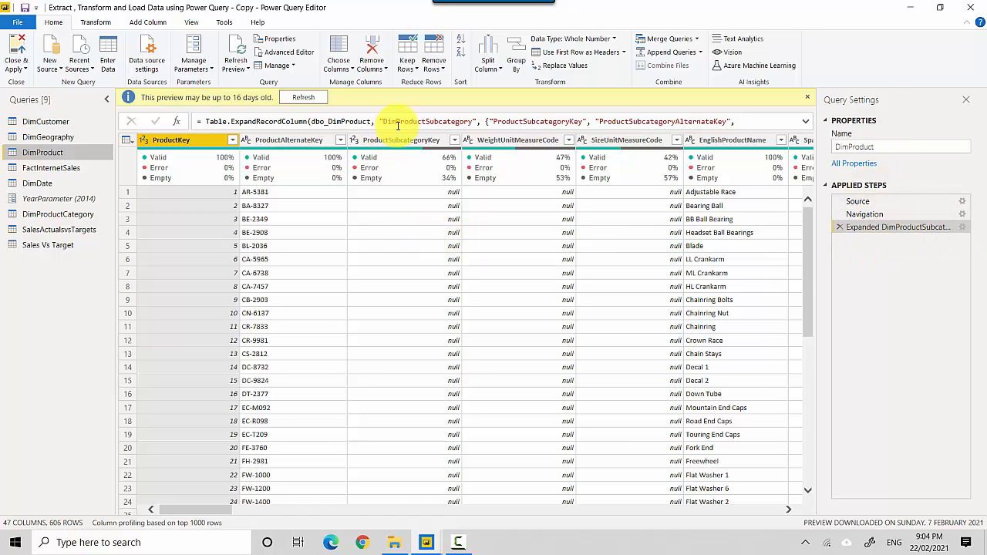
Step: Rename ProductSubcategoryKey to 'Prod subcategory' and WeightUnitMeasureCode to 'Weightmeasure code'
click(401, 139)
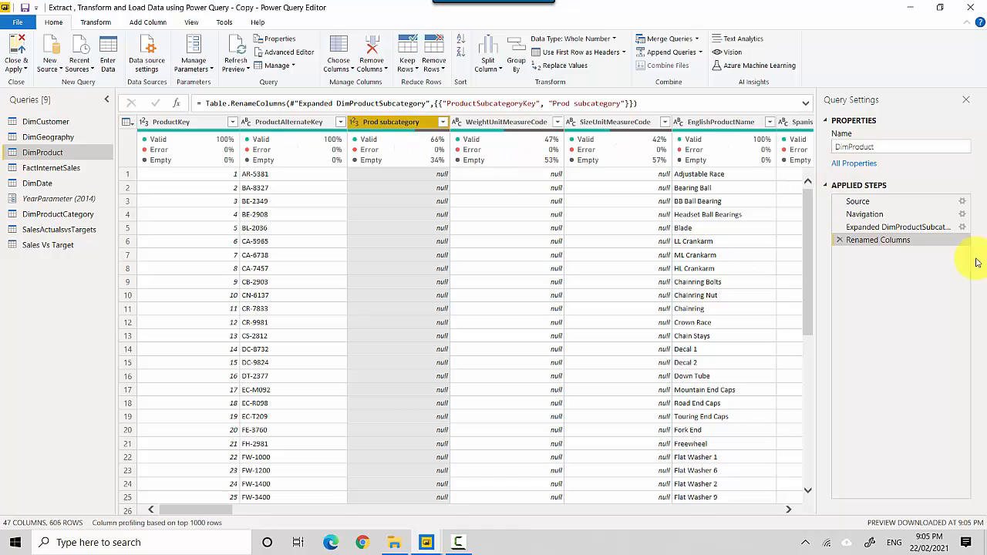
mouse_move(481, 147)
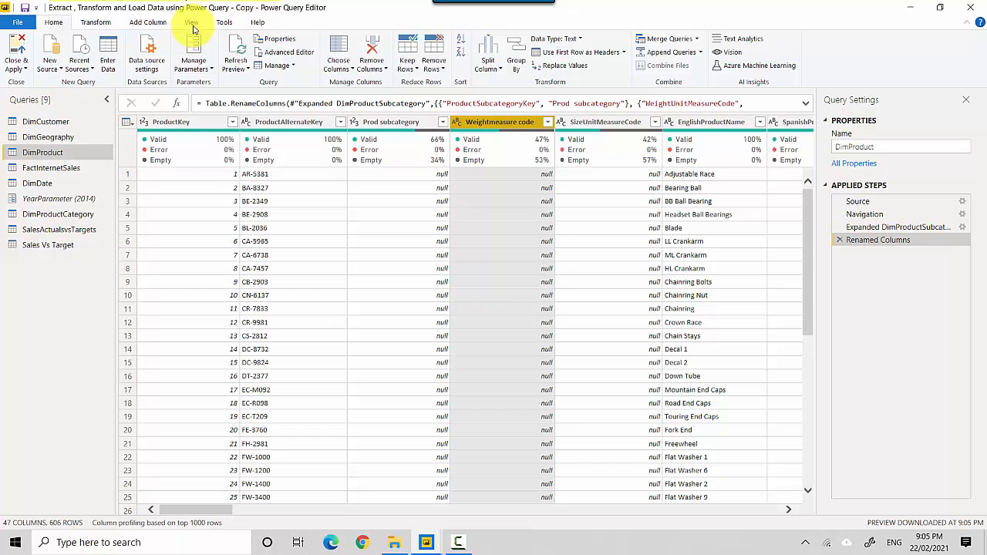
Step: Show the DimProduct query's M code in the Advanced Editor from the View ribbon
click(191, 22)
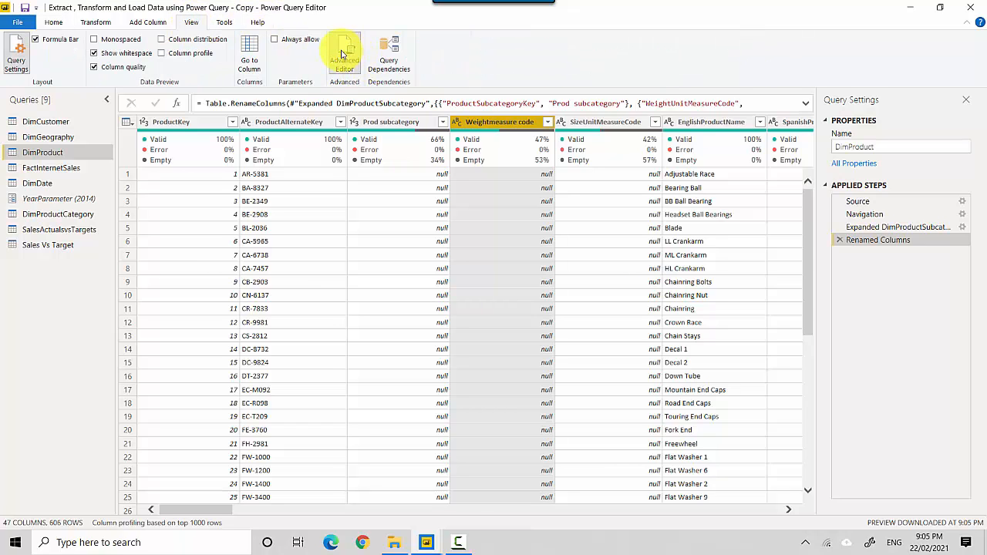
click(342, 54)
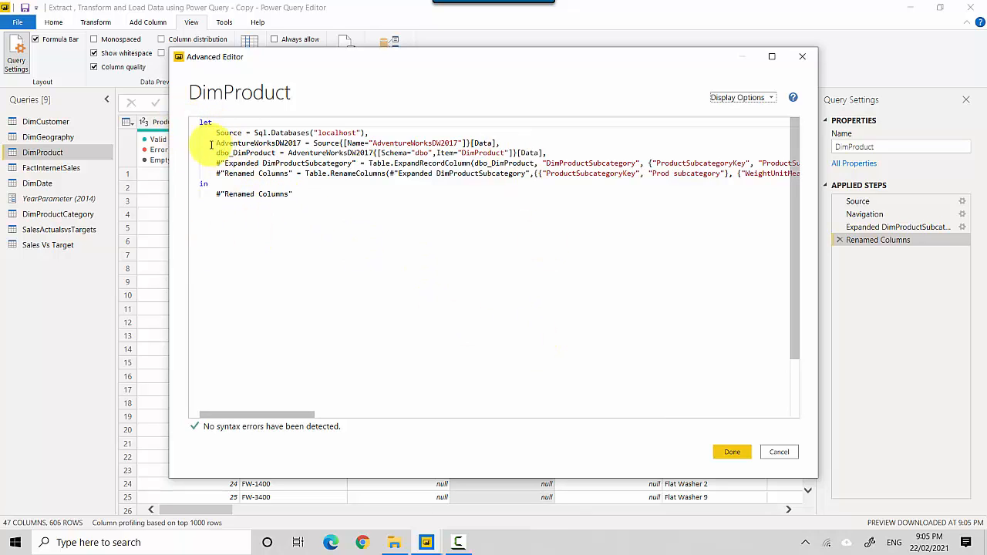
click(301, 132)
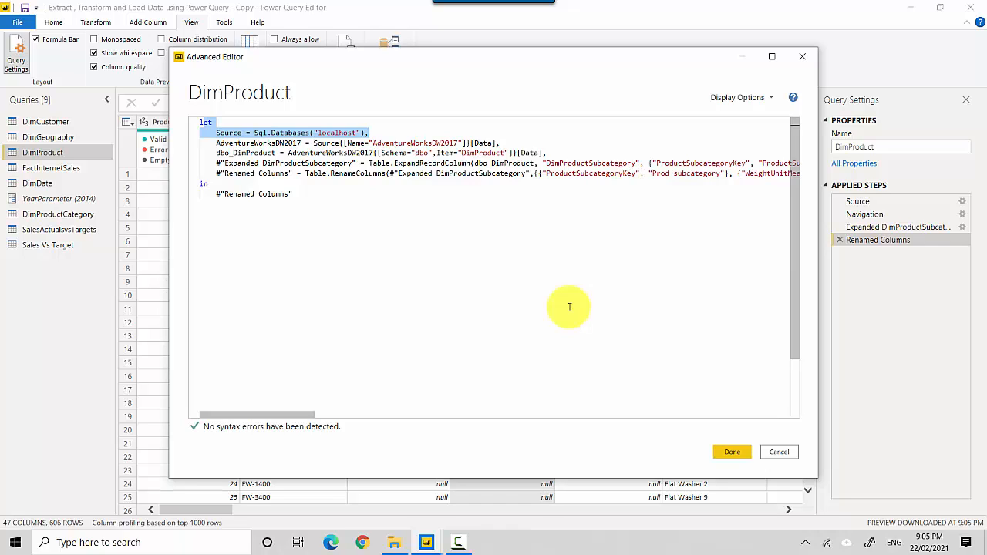
mouse_move(614, 211)
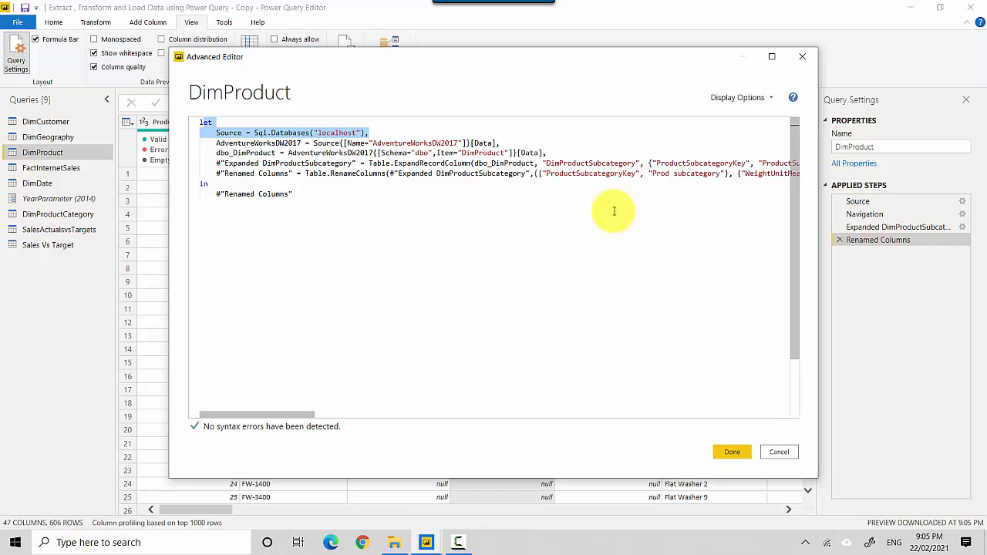
mouse_move(657, 341)
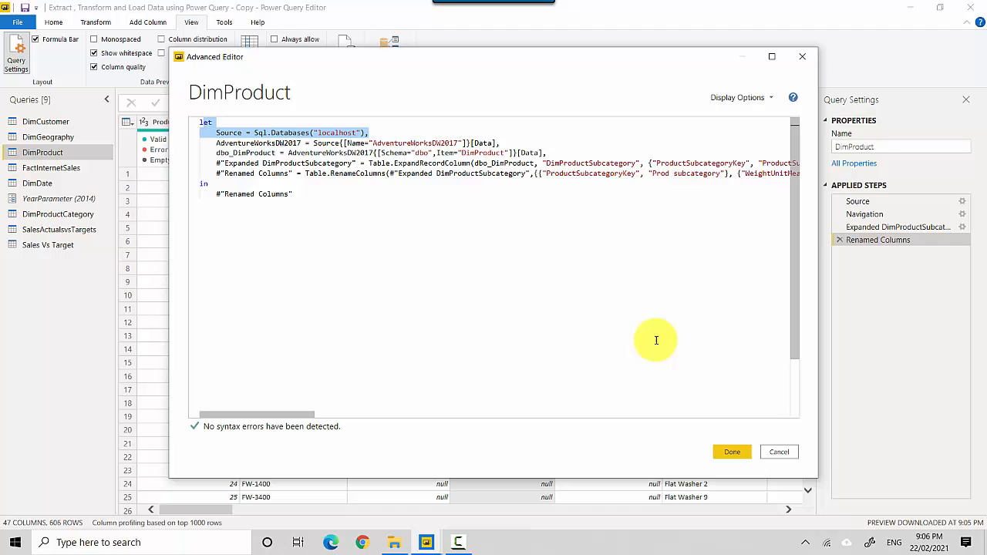